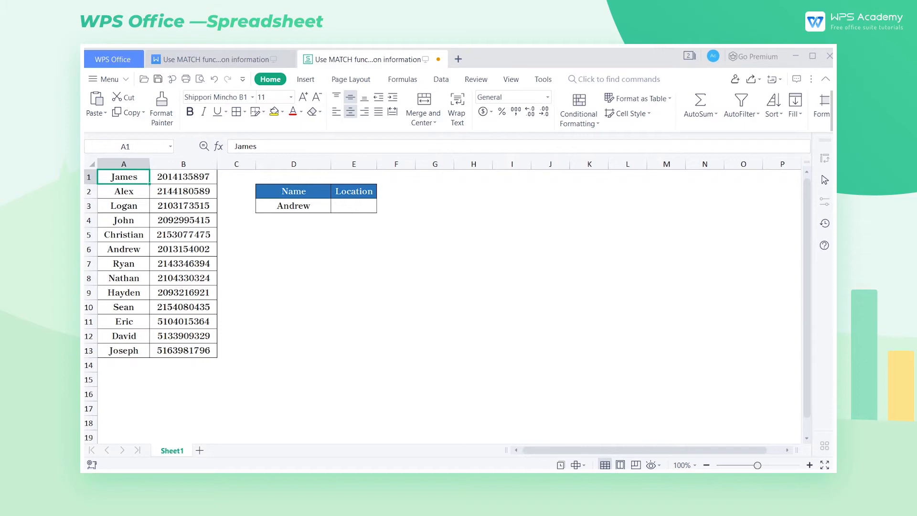
Review Andrew's name and the name column A1:A13, then make E3 the result cell
{"action": "left_click", "coordinate": [293, 206]}
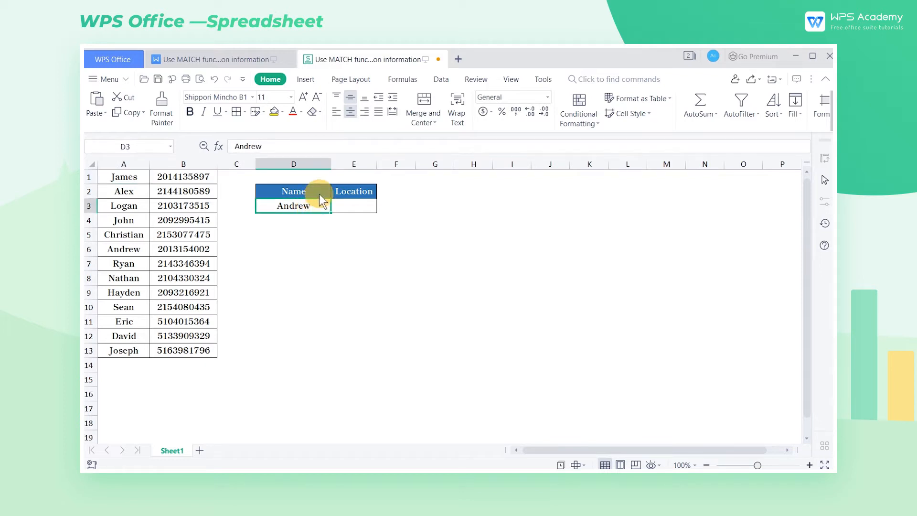
{"action": "mouse_move", "coordinate": [299, 251]}
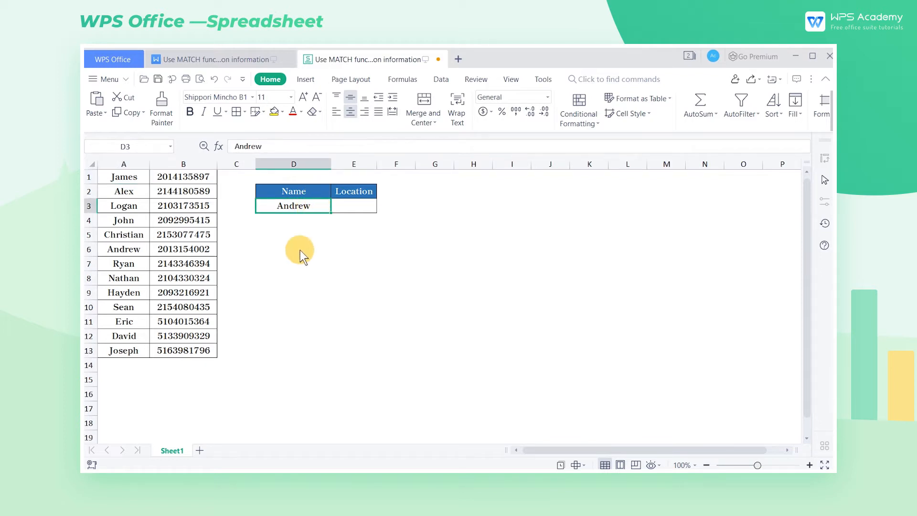
{"action": "mouse_move", "coordinate": [258, 317]}
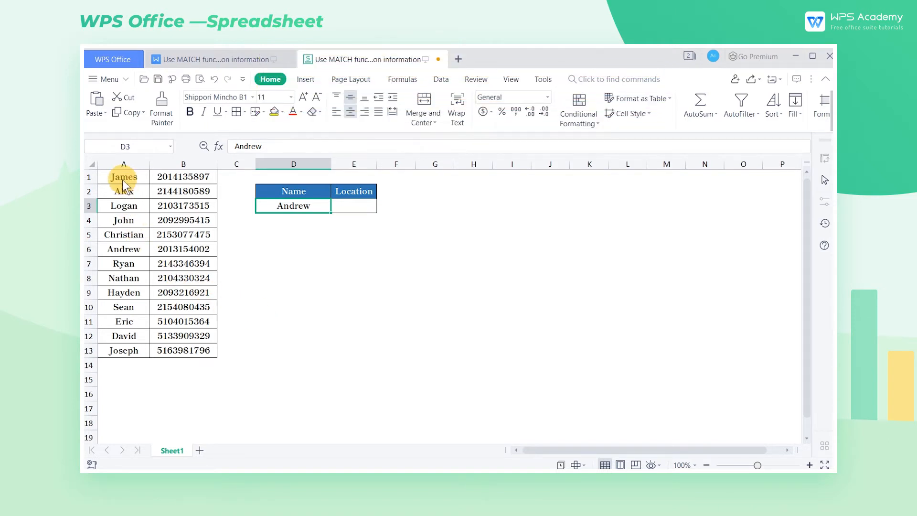
{"action": "left_click_drag", "start_coordinate": [123, 176], "coordinate": [124, 350]}
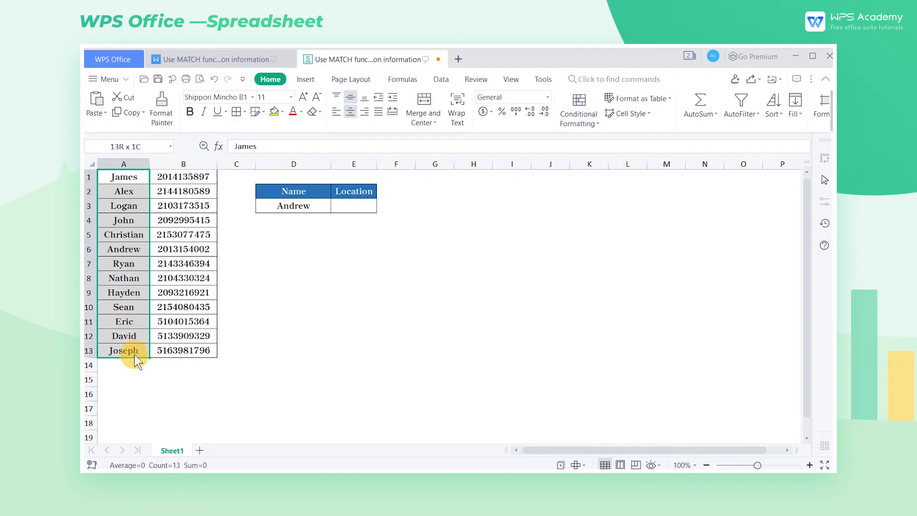
{"action": "left_click", "coordinate": [123, 248]}
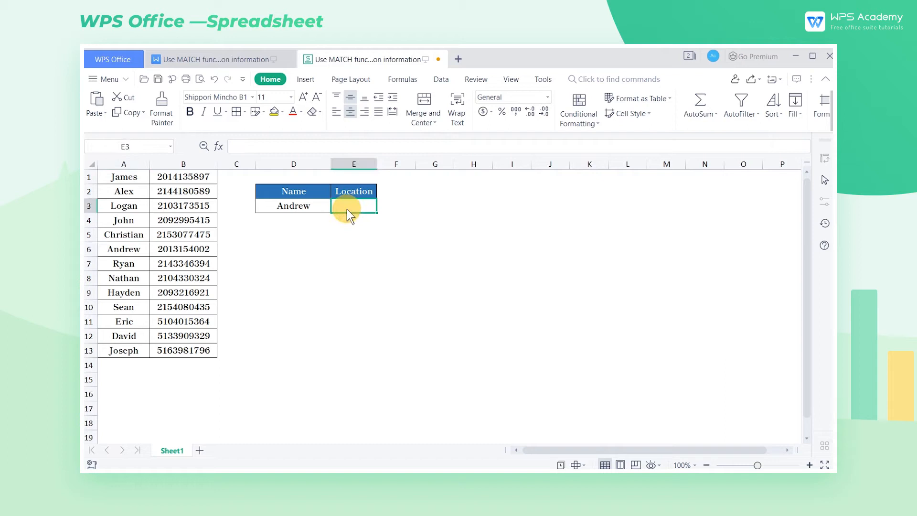
Start a MATCH formula in E3 via Insert Function with D3 as the lookup value
{"action": "left_click", "coordinate": [402, 79]}
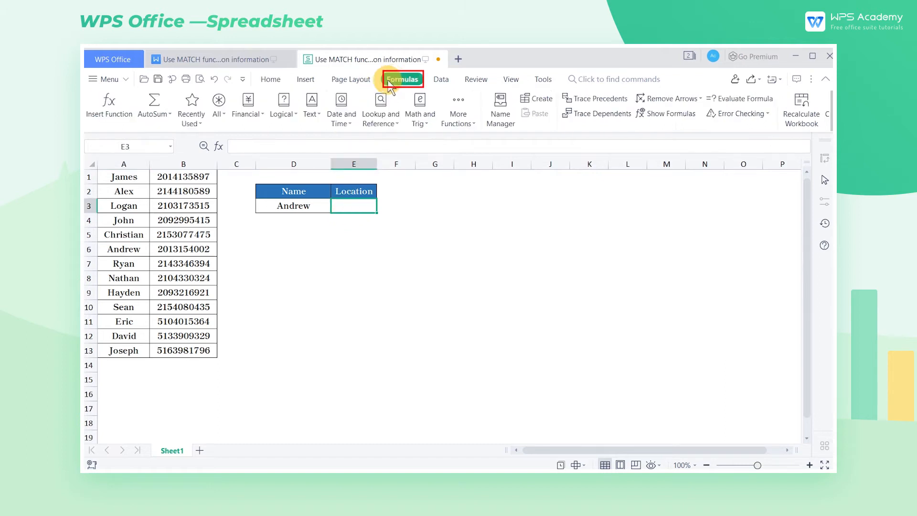
{"action": "left_click", "coordinate": [109, 105]}
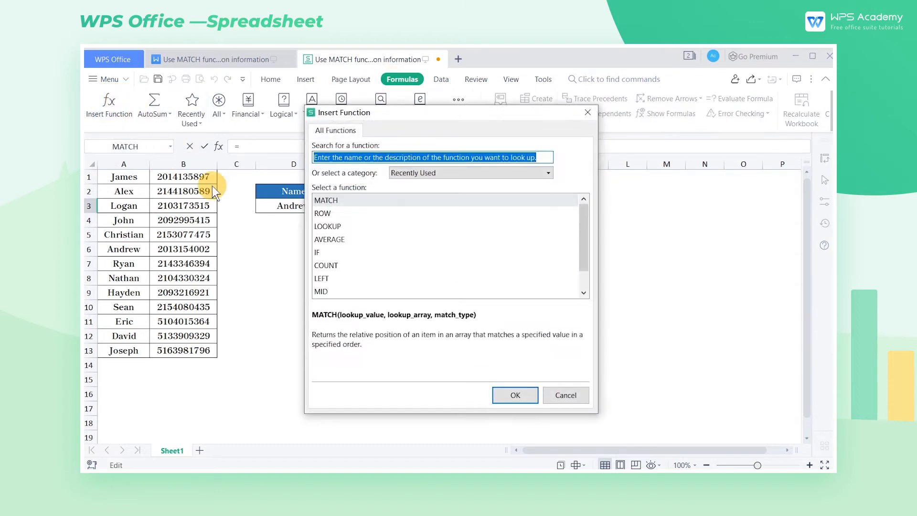
{"action": "left_click", "coordinate": [513, 395]}
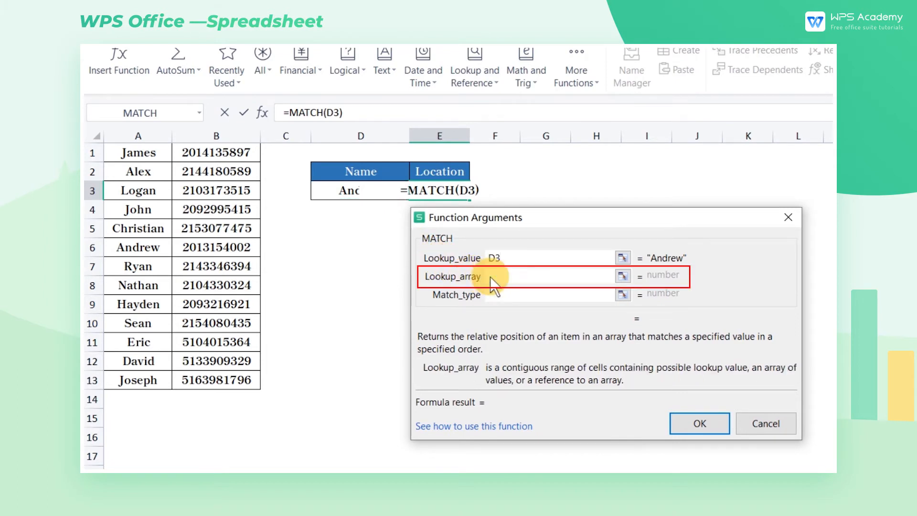
Set the MATCH lookup array to A1:B13, then narrow it to the names A1:A13
{"action": "left_click", "coordinate": [550, 275]}
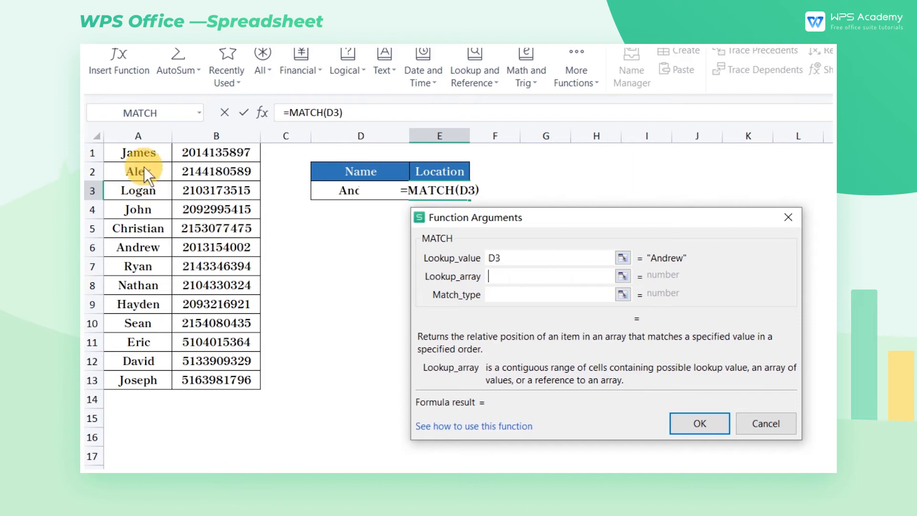
{"action": "mouse_move", "coordinate": [141, 153]}
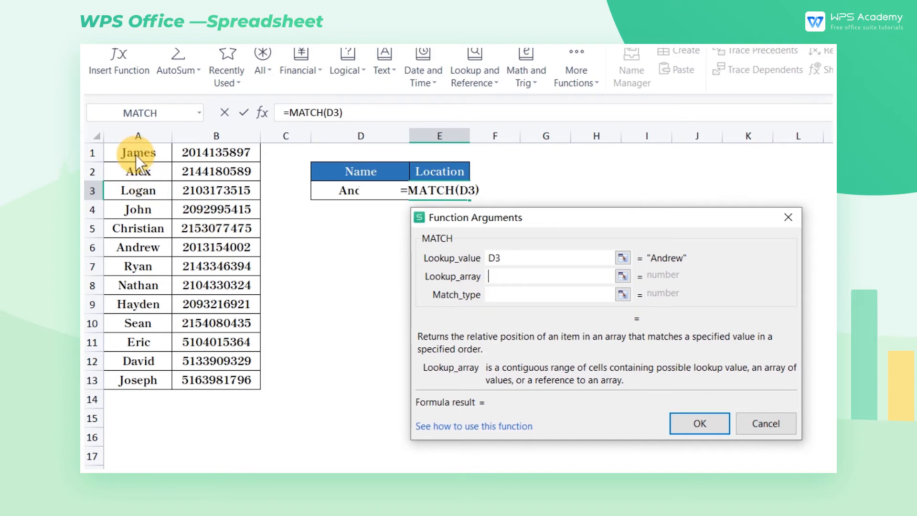
{"action": "left_click_drag", "start_coordinate": [137, 153], "coordinate": [216, 380]}
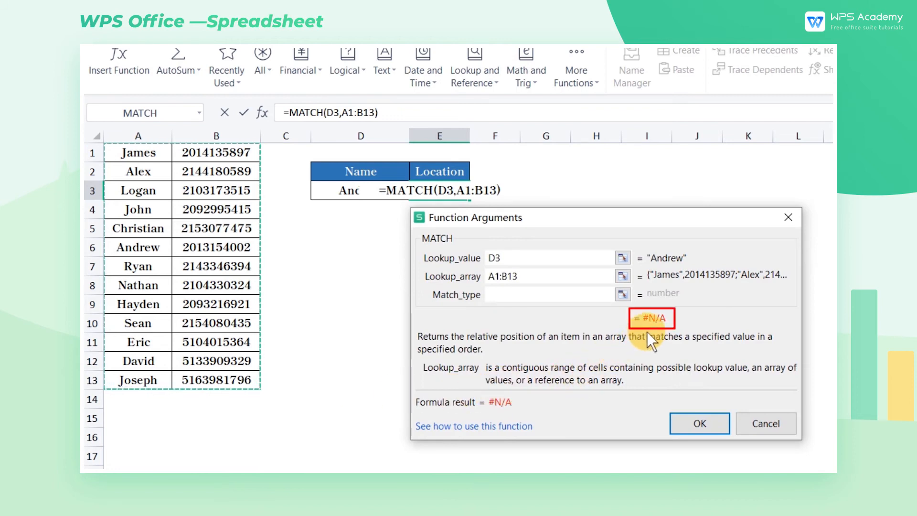
{"action": "mouse_move", "coordinate": [658, 336]}
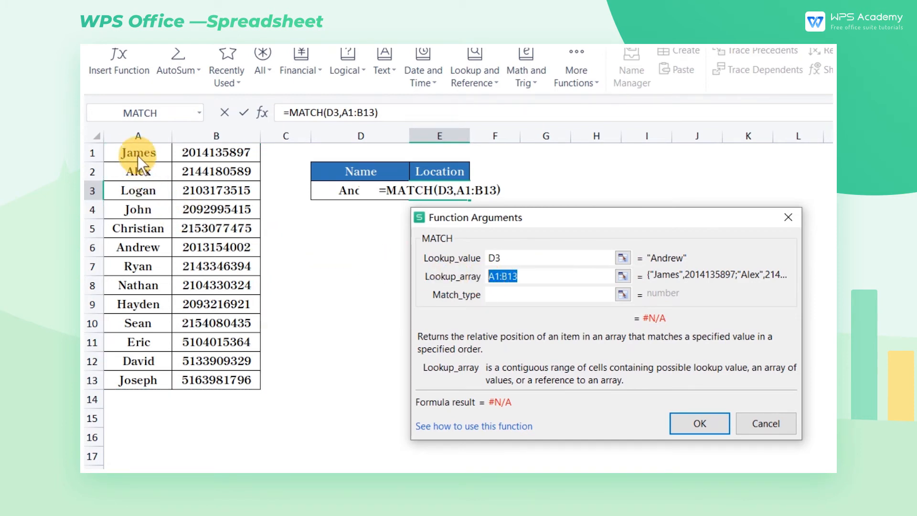
{"action": "left_click_drag", "start_coordinate": [138, 152], "coordinate": [138, 266]}
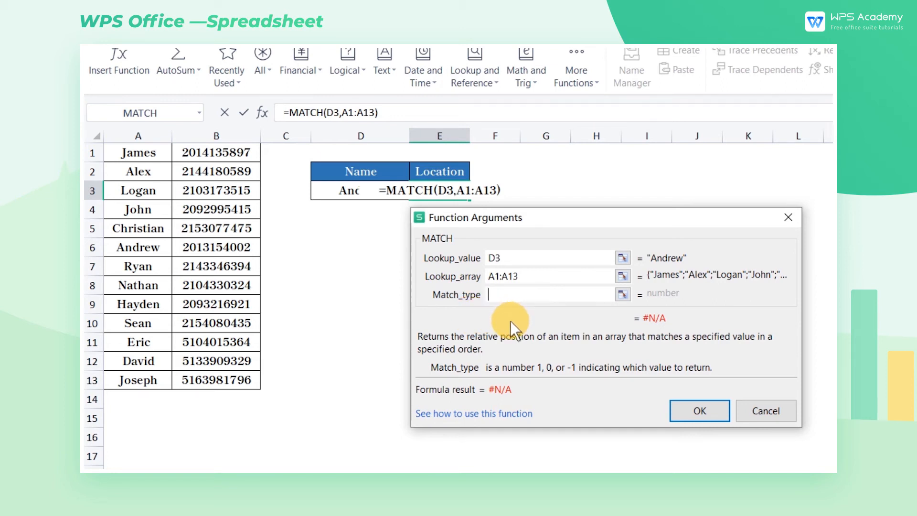
Complete the formula as =MATCH(D3,A1:A13,0), giving 6 in E3
{"action": "type", "text": "0"}
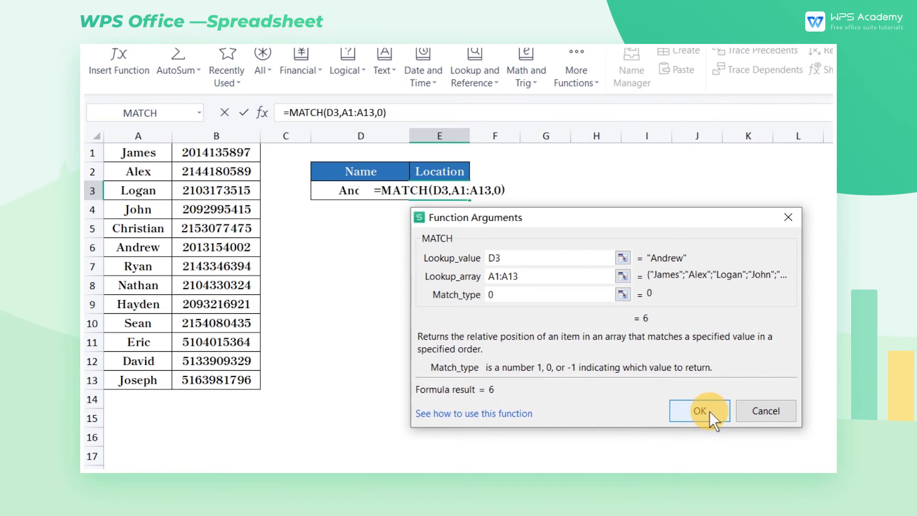
{"action": "left_click", "coordinate": [699, 410]}
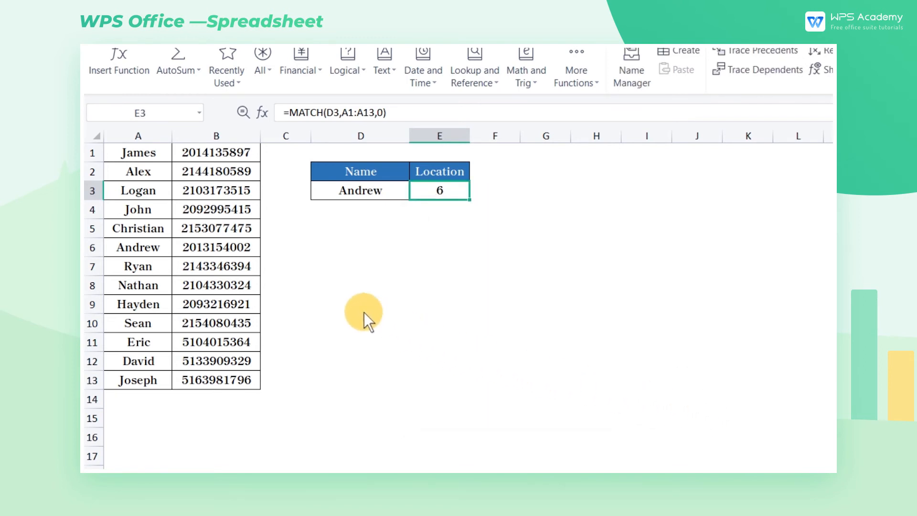
{"action": "mouse_move", "coordinate": [272, 289]}
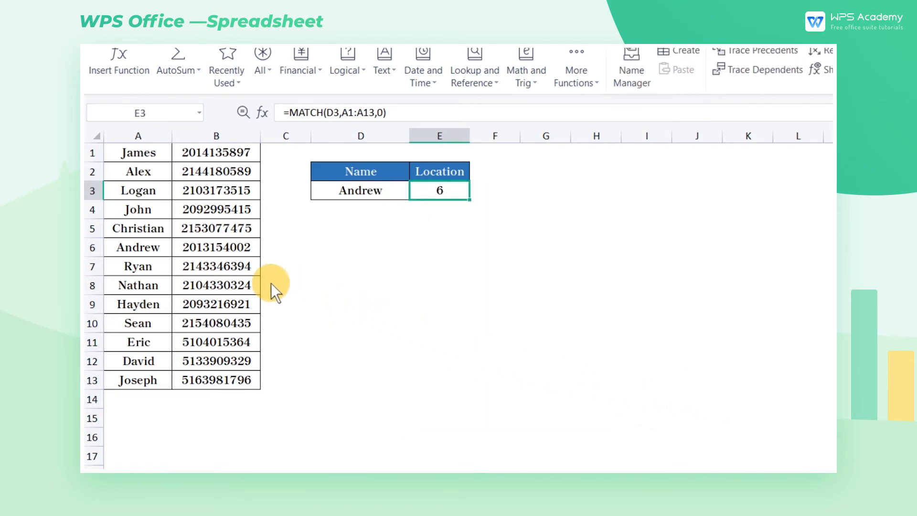
{"action": "mouse_move", "coordinate": [193, 193]}
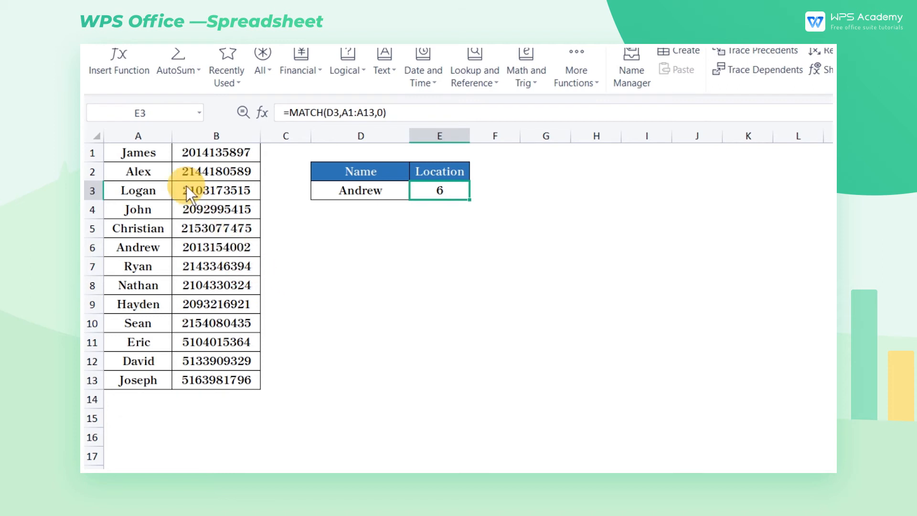
Verify Andrew is sixth in A1:A13 and begin editing E3's range toward A2:A13
{"action": "left_click", "coordinate": [137, 153]}
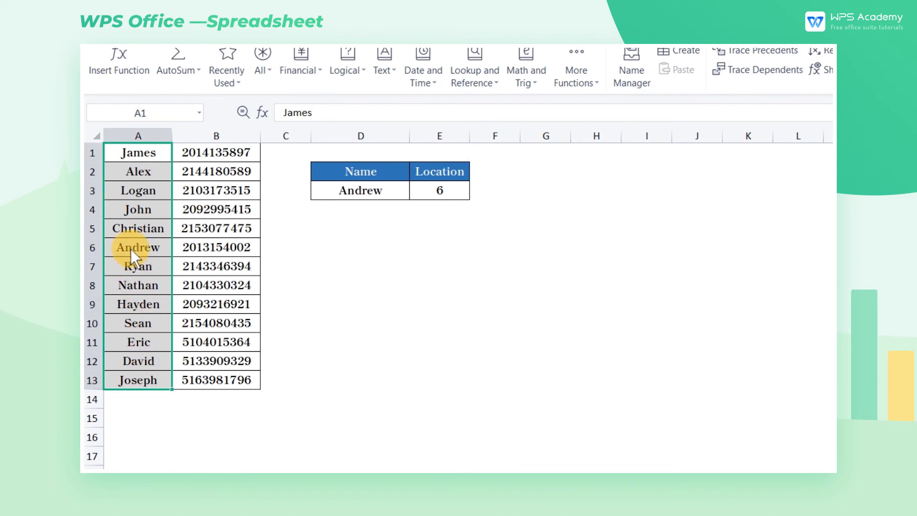
{"action": "left_click", "coordinate": [138, 246]}
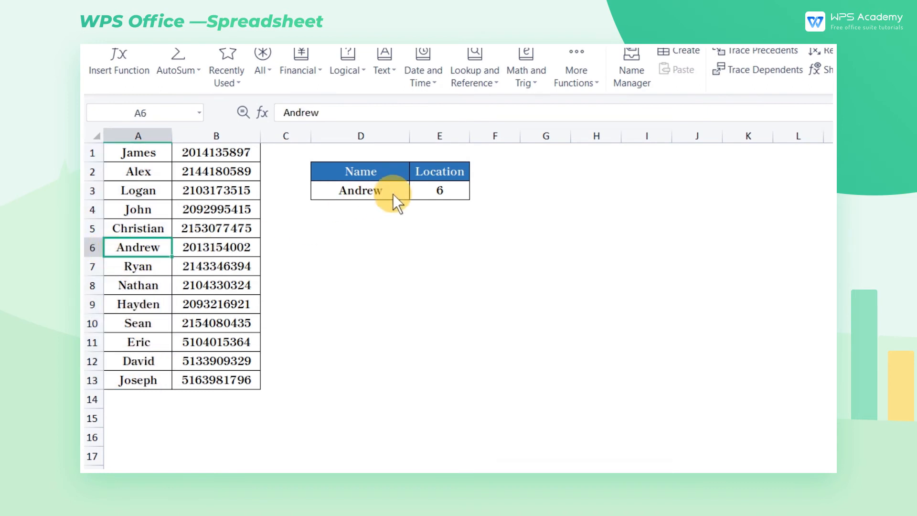
{"action": "left_click", "coordinate": [439, 190]}
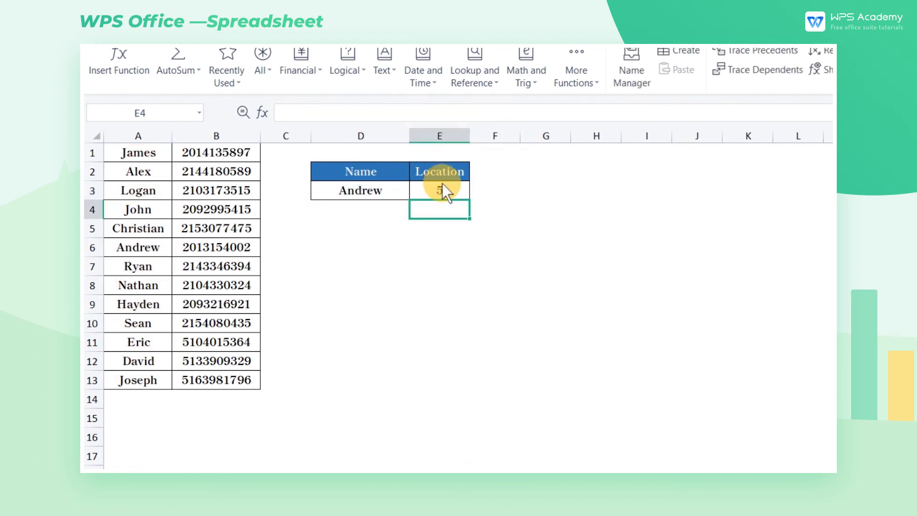
{"action": "left_click", "coordinate": [438, 190]}
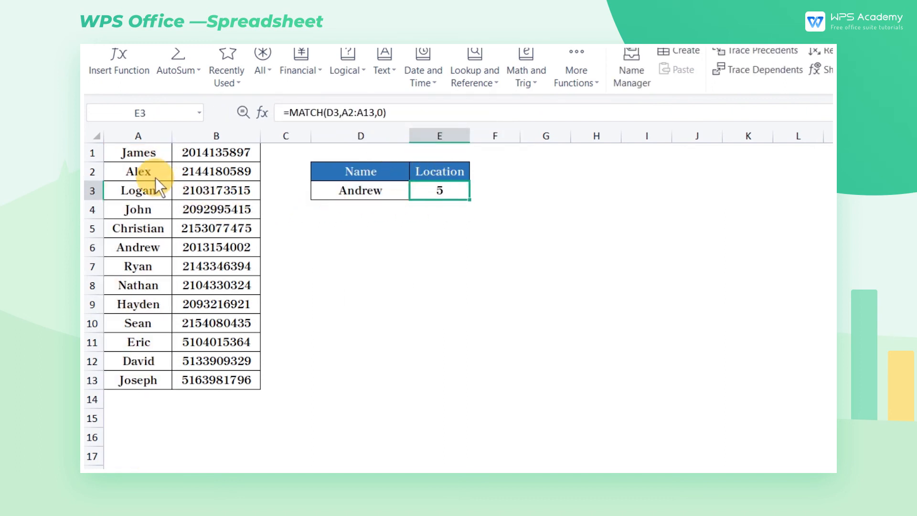
{"action": "left_click_drag", "start_coordinate": [138, 172], "coordinate": [138, 265]}
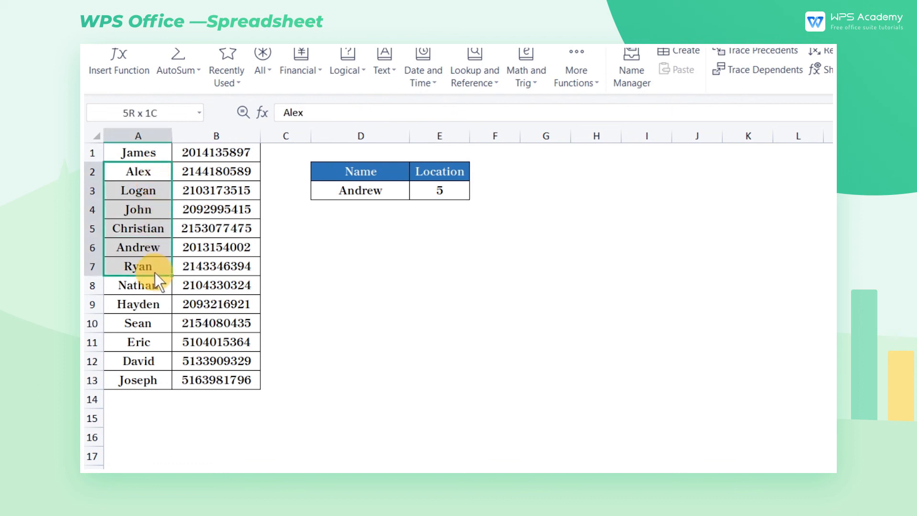